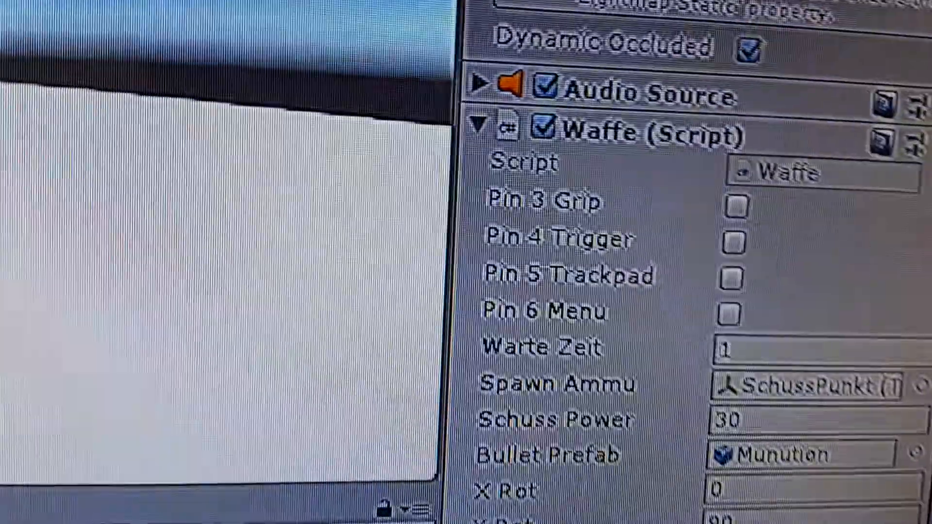
Step: Tick the Pin 6 Menu checkbox in the Waffe (Script) component, leaving other pins off
left_click(731, 312)
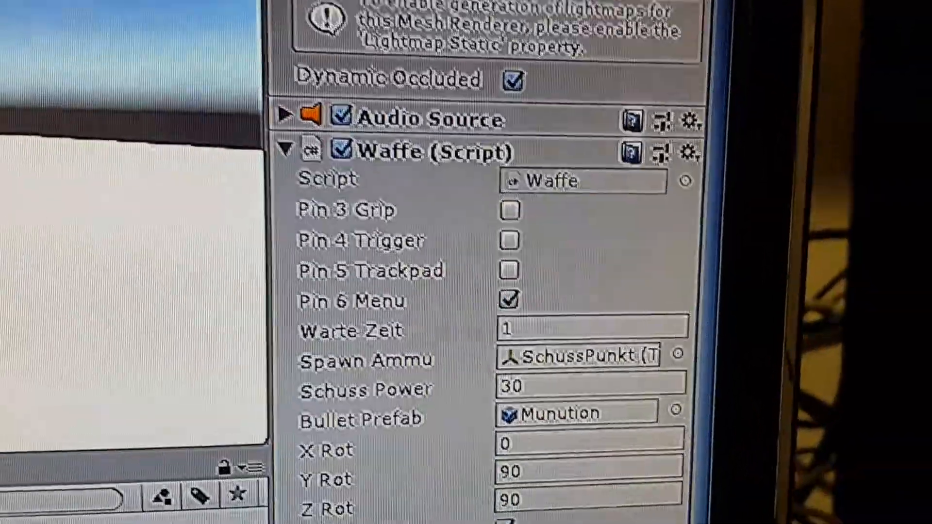